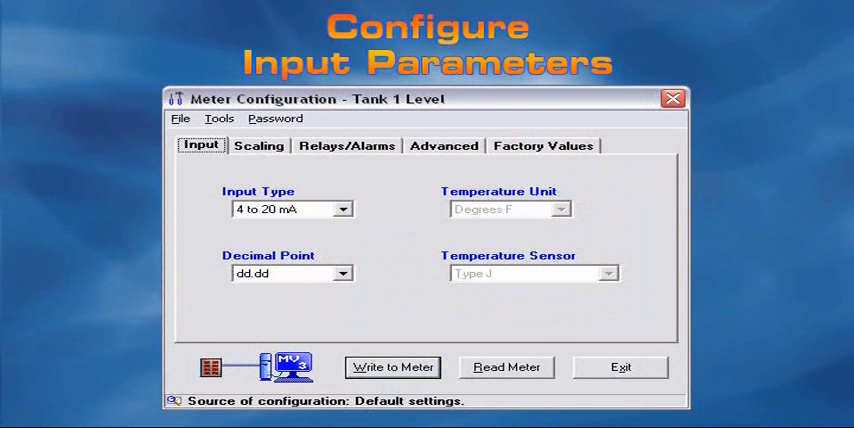
Step: Review the Tank 1 Level scaling (4.00-20.00 mA to 4.00-20.00) and the Relays/Alarms settings
left_click(258, 144)
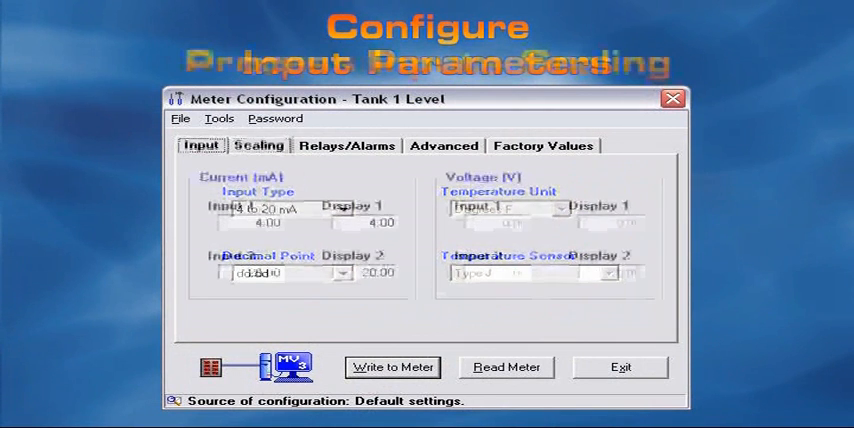
left_click(258, 144)
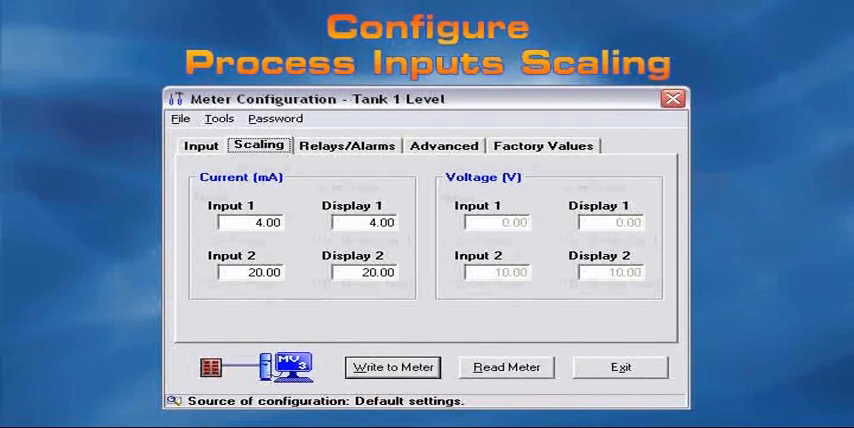
left_click(348, 144)
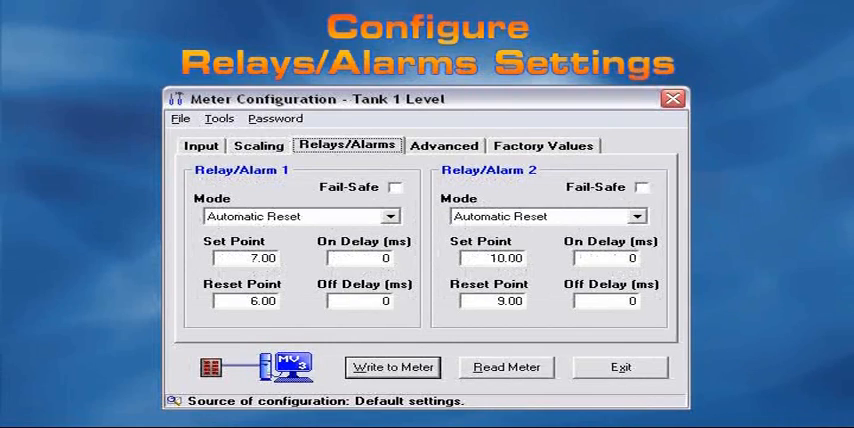
Step: Review the Advanced settings (filter 10, bypass 0.2%) and the Factory Values calibration gain and offset
left_click(444, 144)
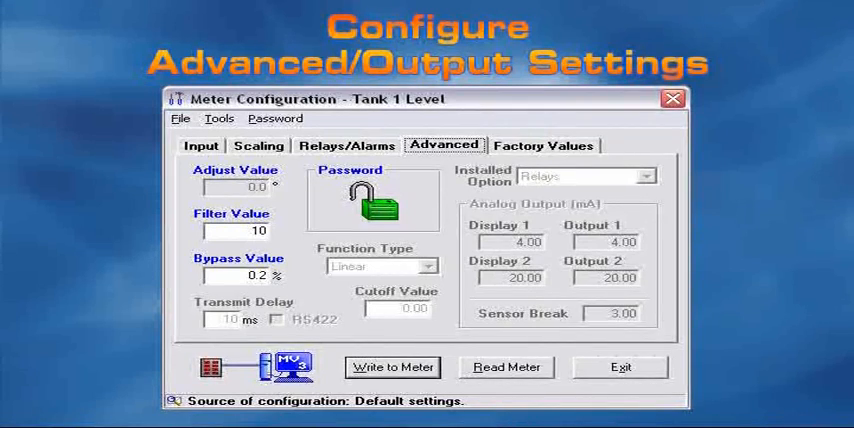
left_click(544, 144)
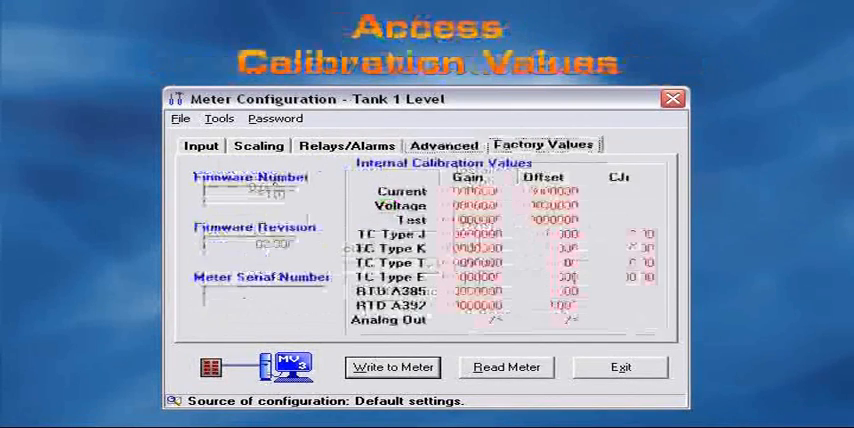